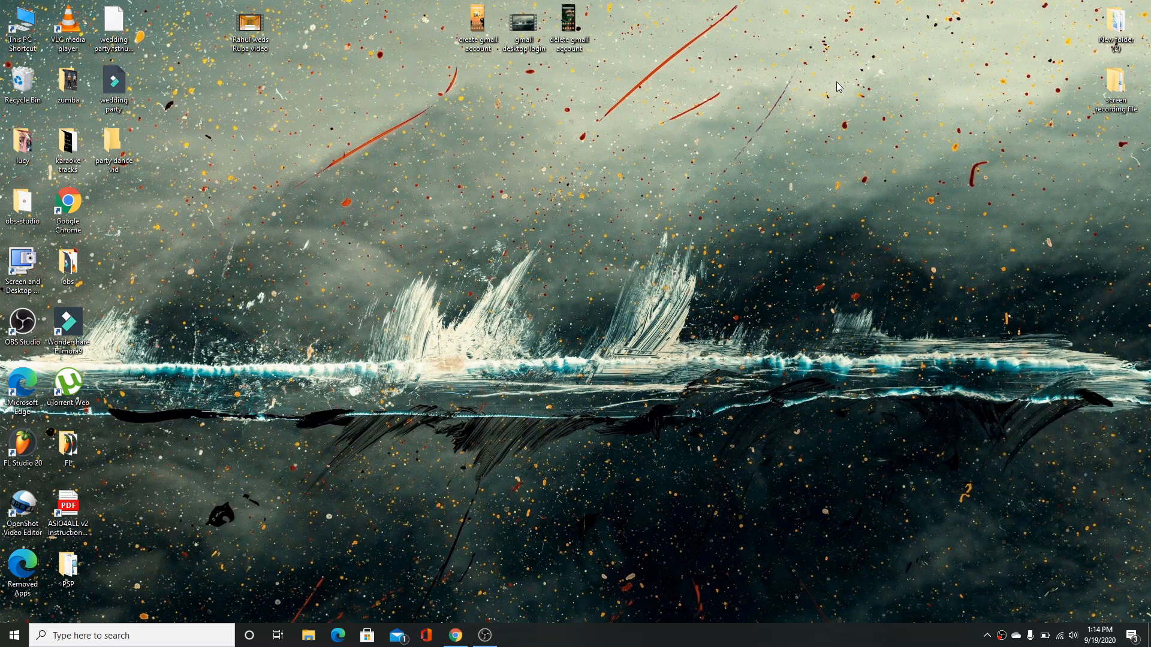
{"action": "mouse_move", "coordinate": [657, 255]}
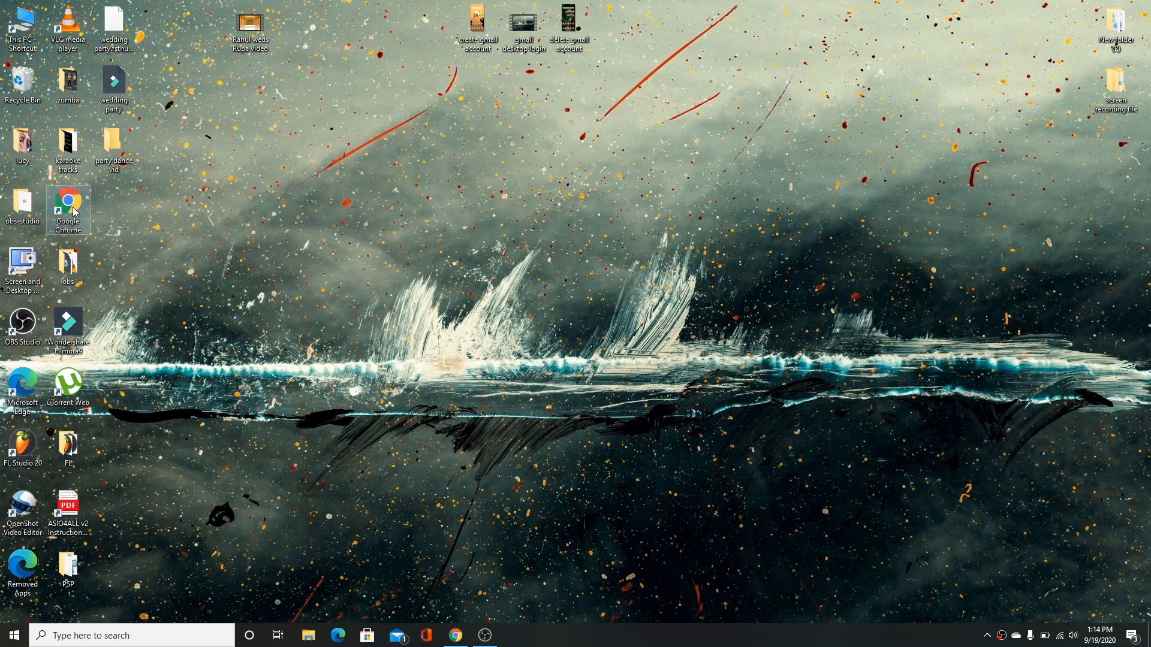
{"action": "double_click", "coordinate": [67, 203]}
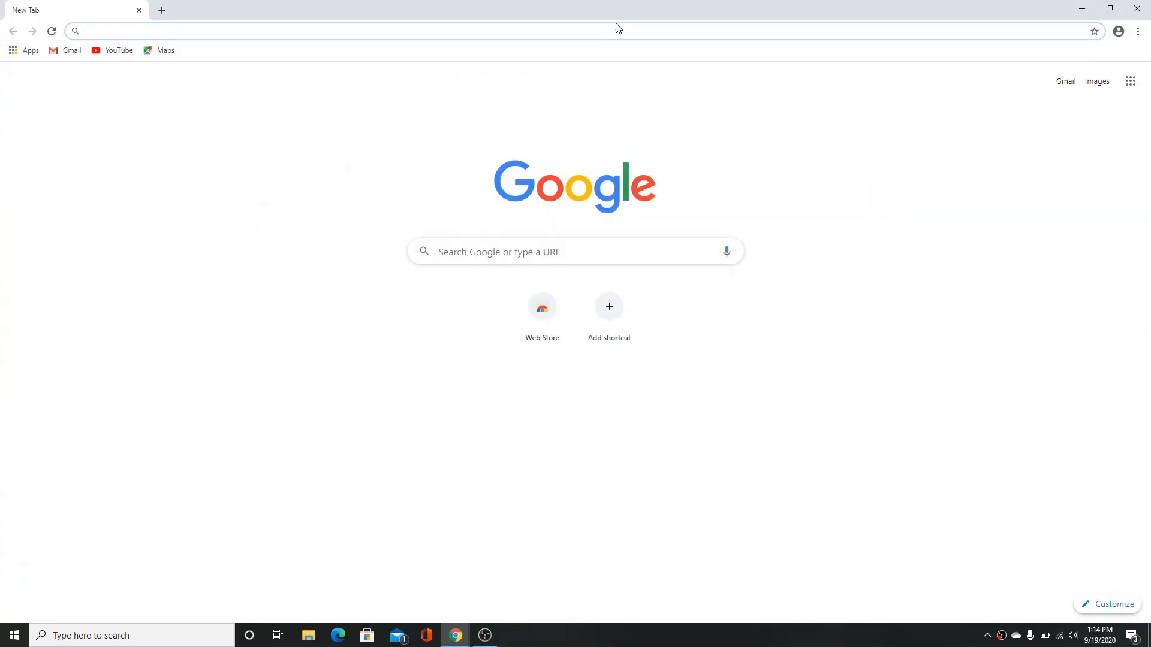
{"action": "type", "text": "w"}
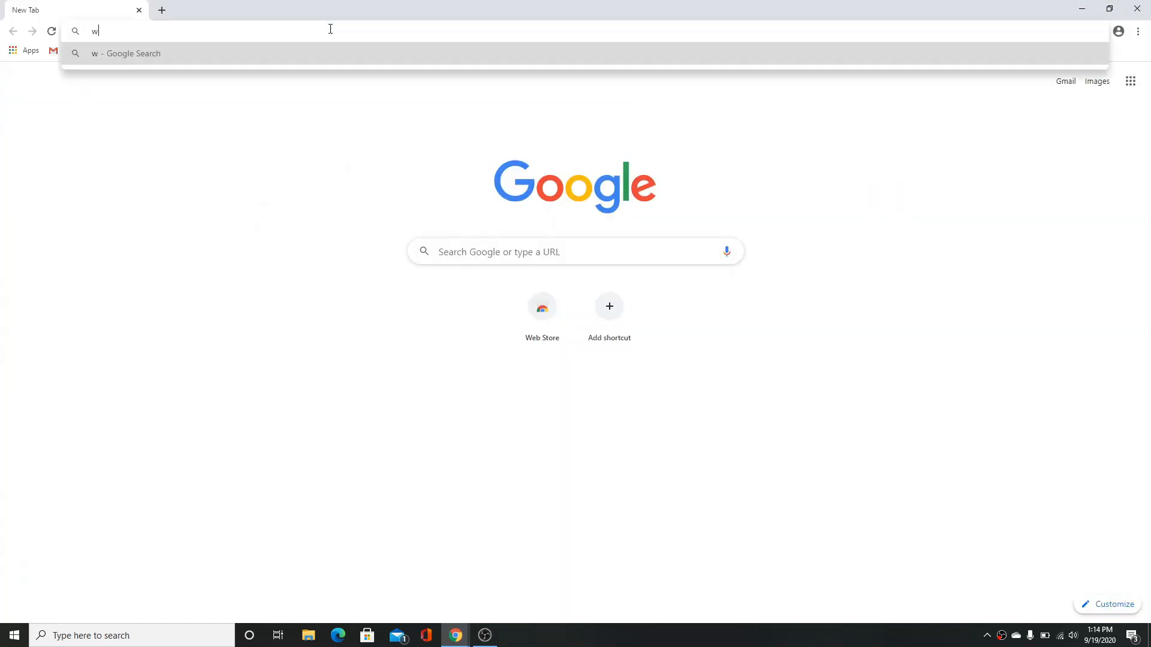
{"action": "type", "text": "ww.gmail"}
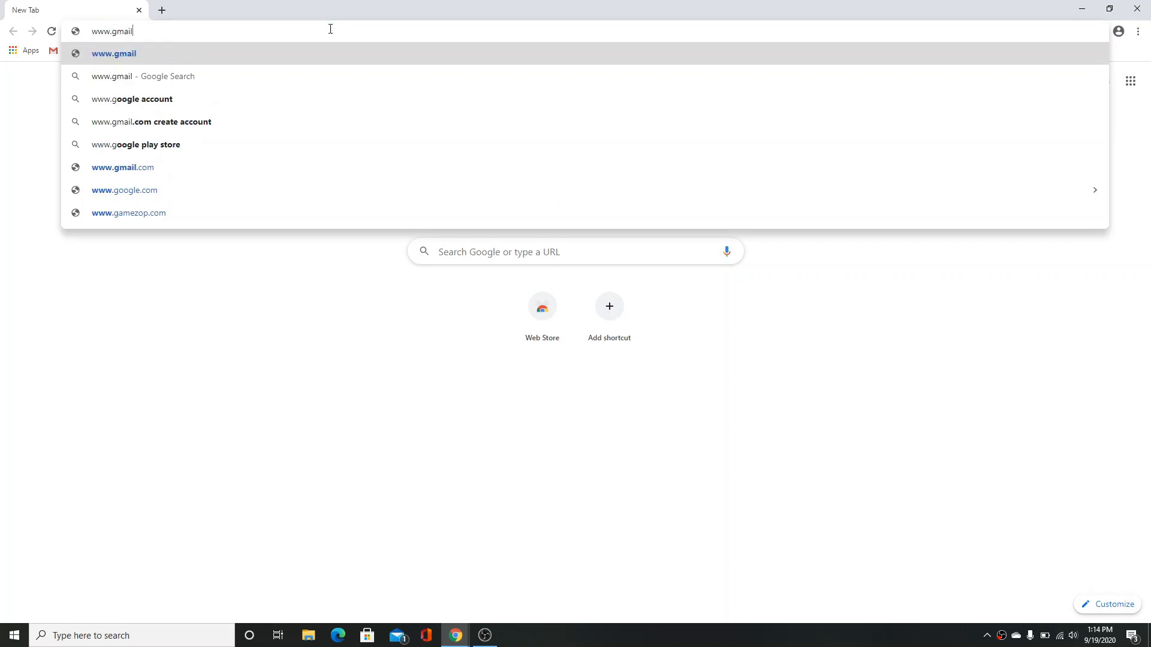
{"action": "left_click", "coordinate": [122, 168]}
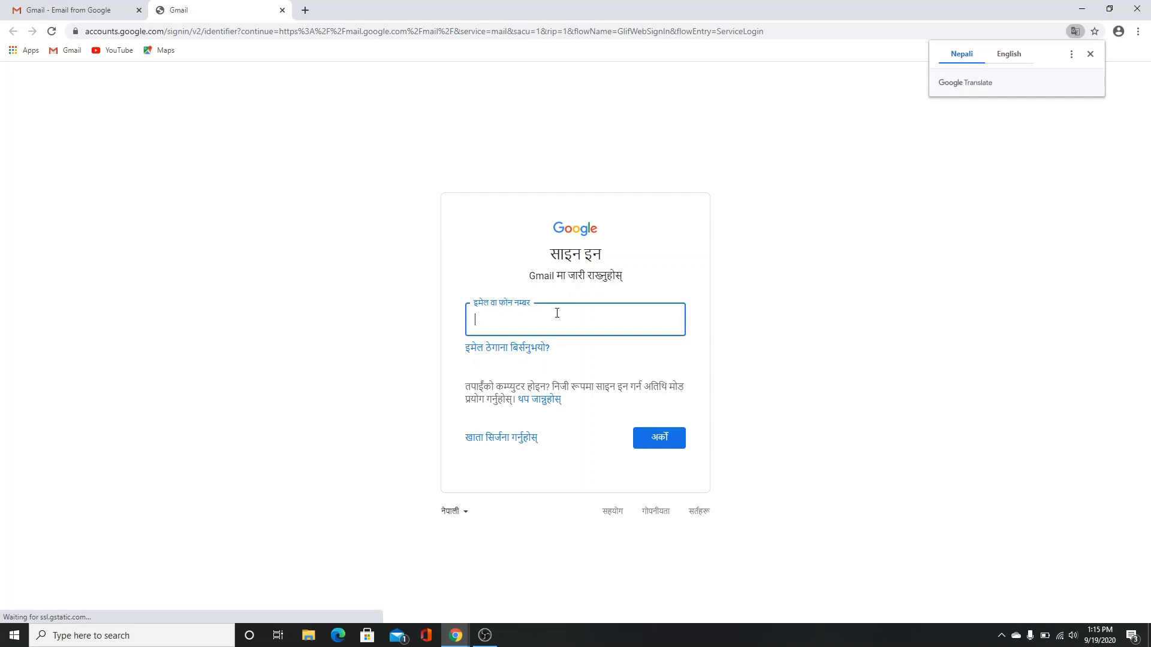
- Sign in with the saved email address and the typed password to reach the inbox
{"action": "left_click", "coordinate": [574, 319]}
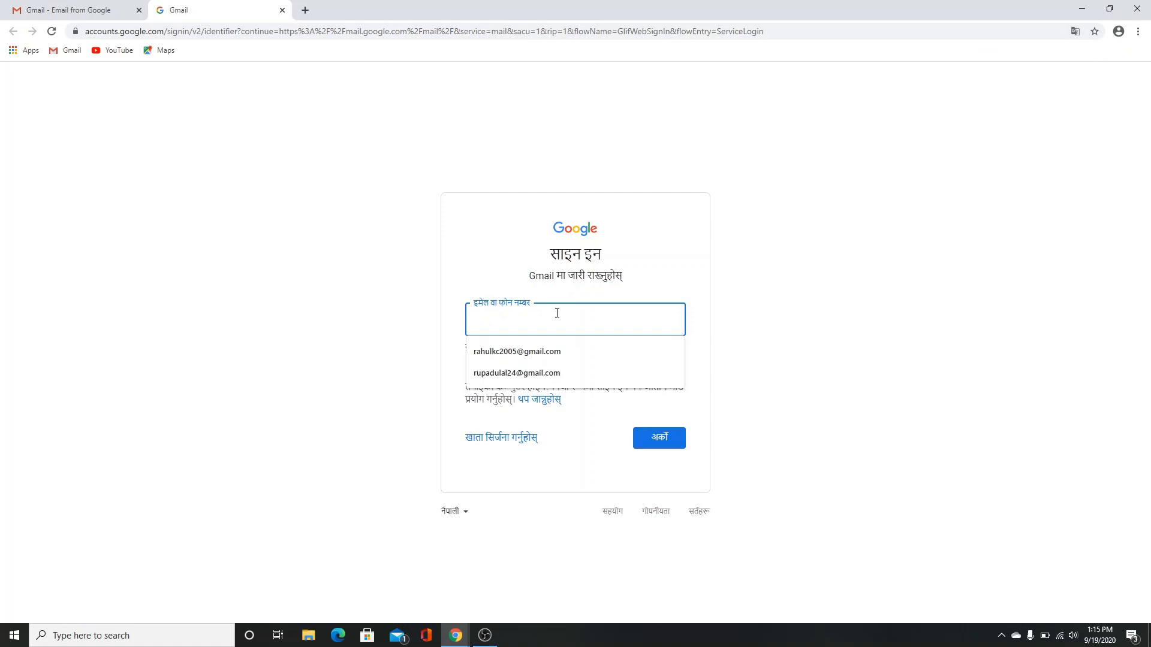
{"action": "left_click", "coordinate": [515, 373]}
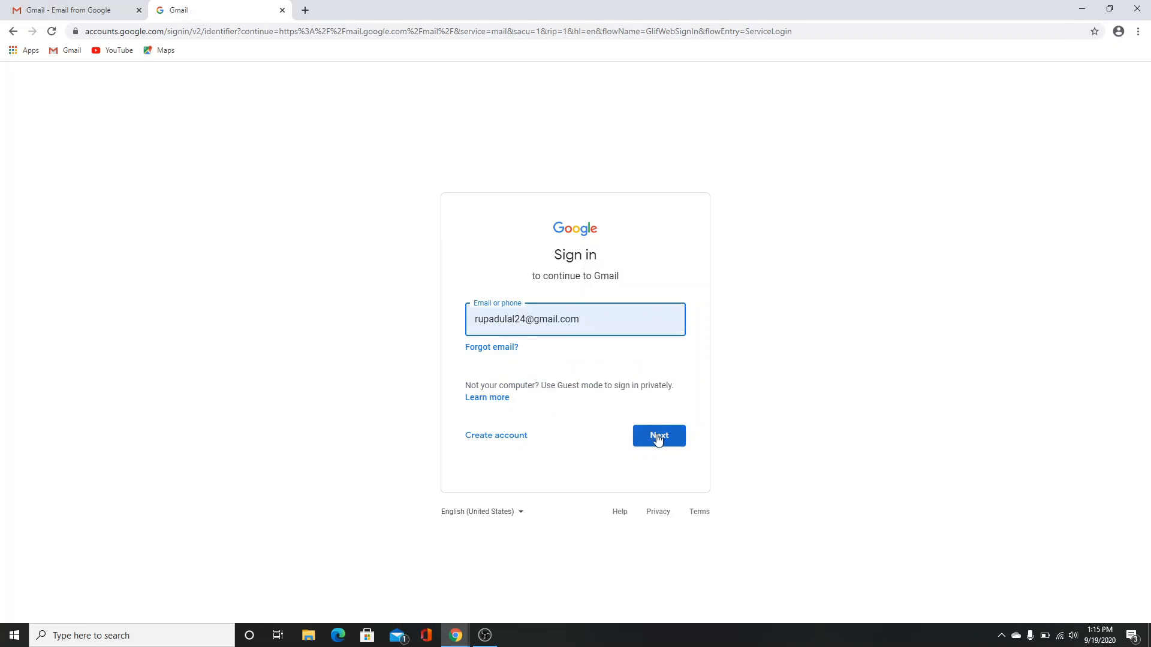
{"action": "left_click", "coordinate": [658, 436]}
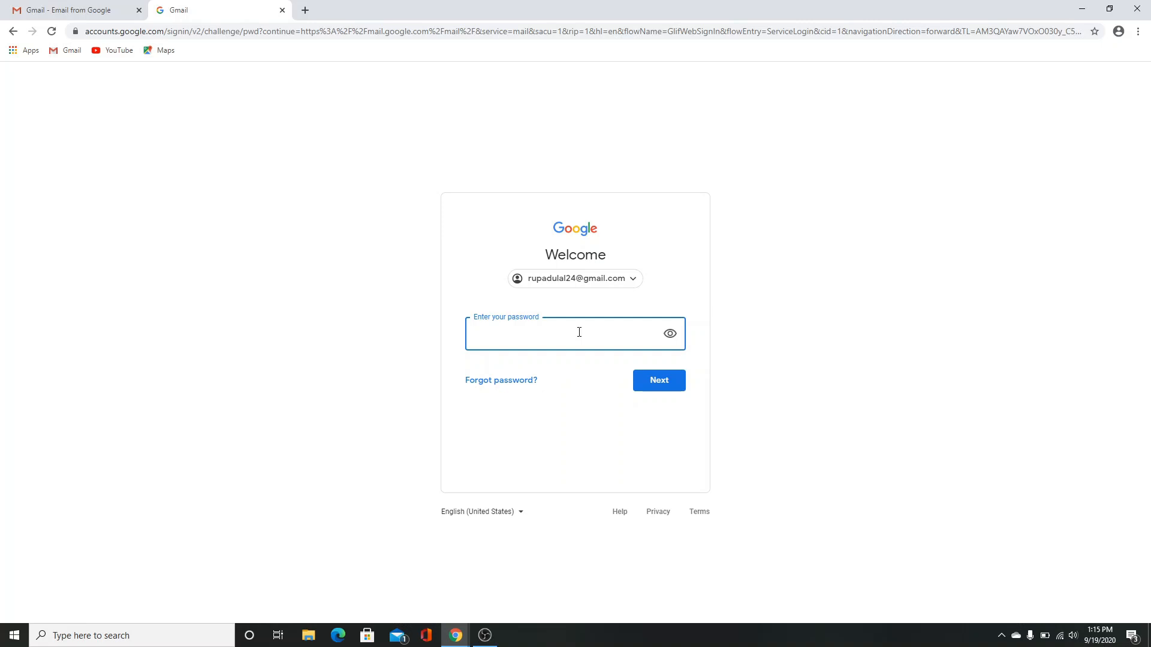
{"action": "type", "text": "password"}
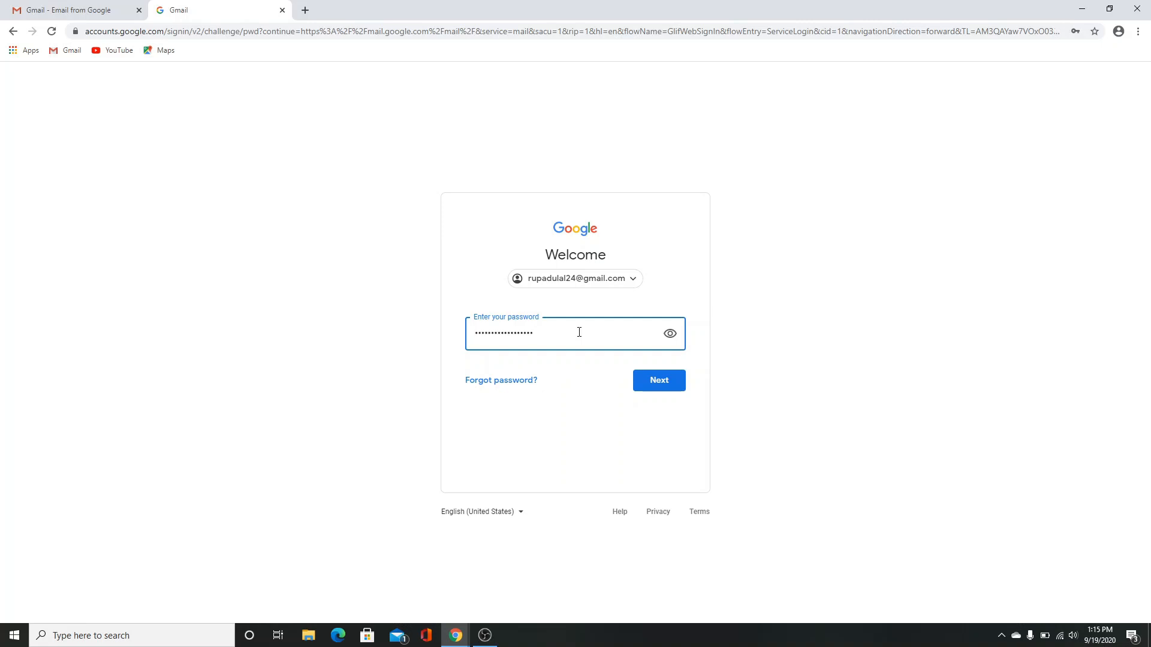
{"action": "left_click", "coordinate": [658, 380]}
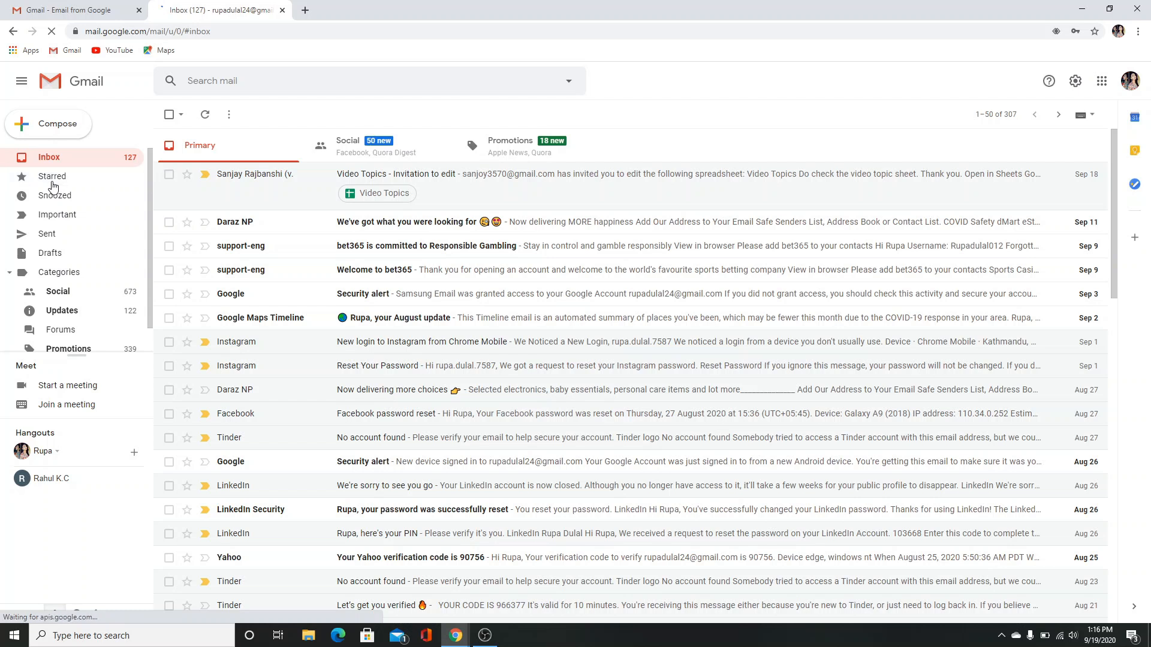
- View the Starred messages (one email), then return to the Inbox list
{"action": "left_click", "coordinate": [52, 176]}
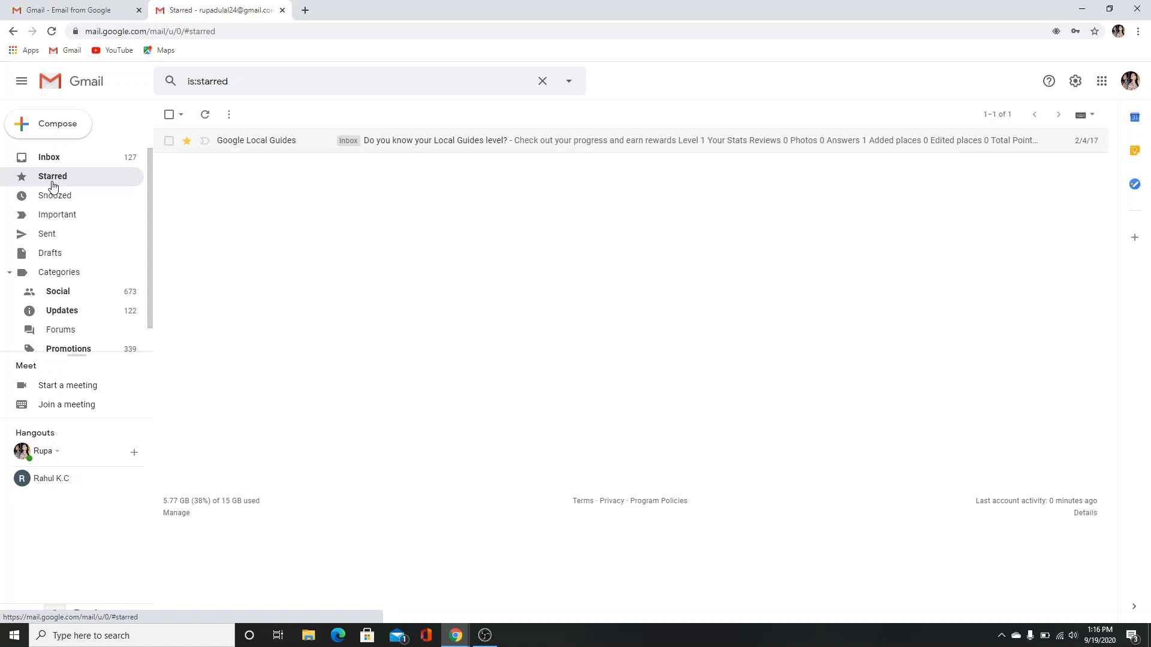
{"action": "mouse_move", "coordinate": [3, 146]}
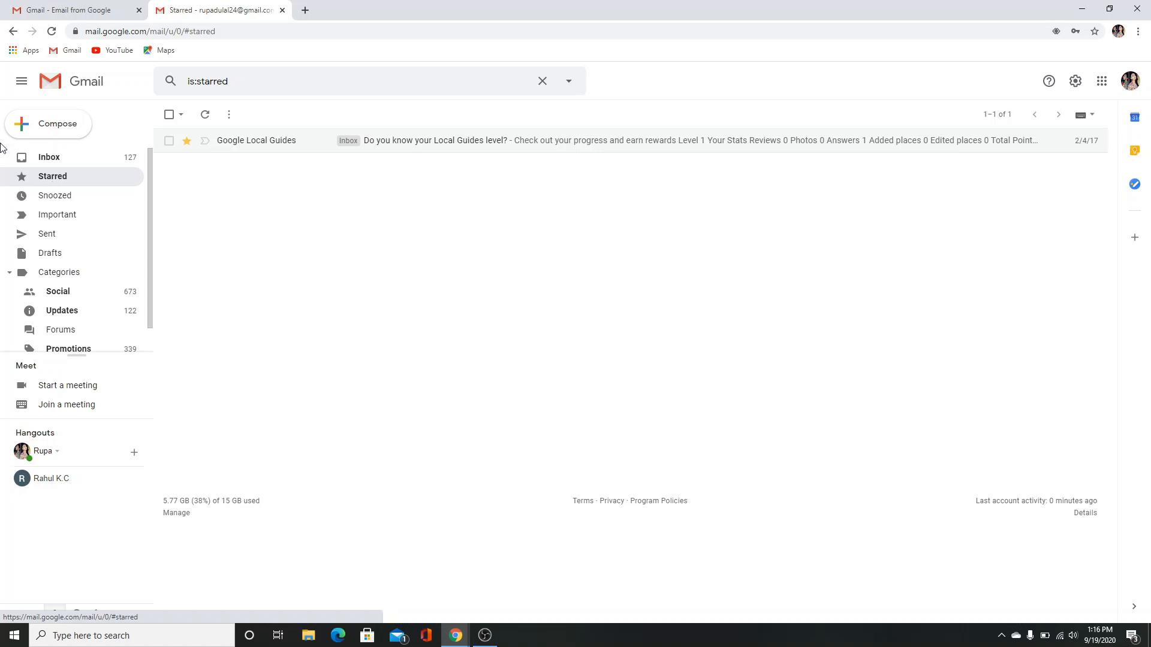
{"action": "left_click", "coordinate": [47, 156]}
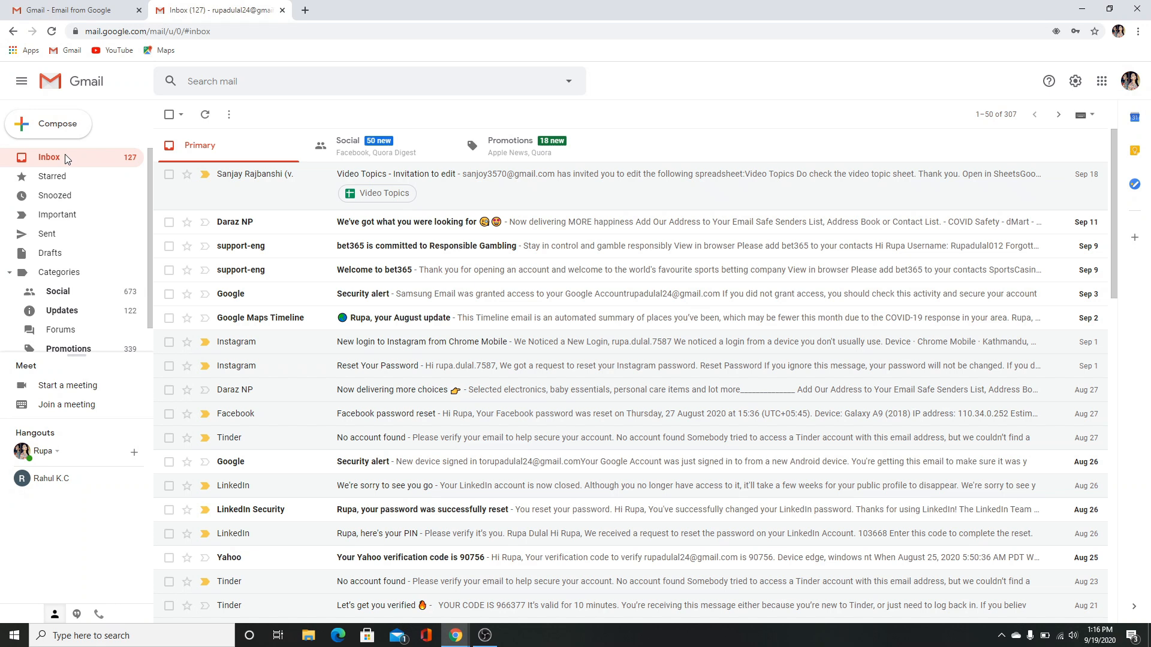
{"action": "mouse_move", "coordinate": [242, 93]}
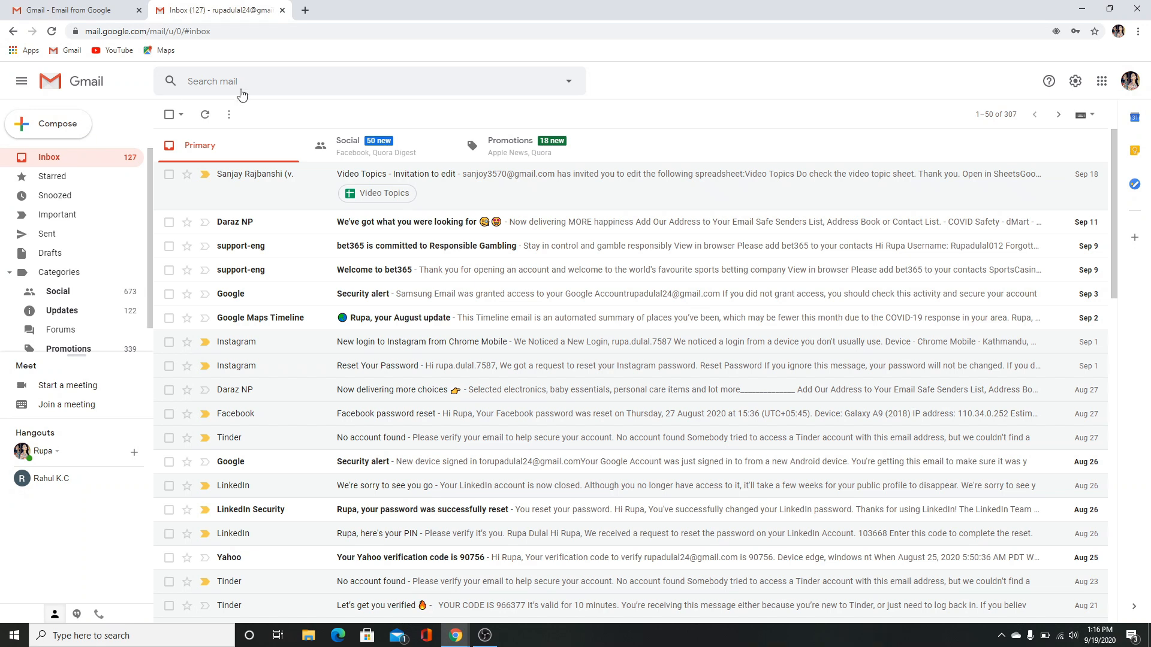